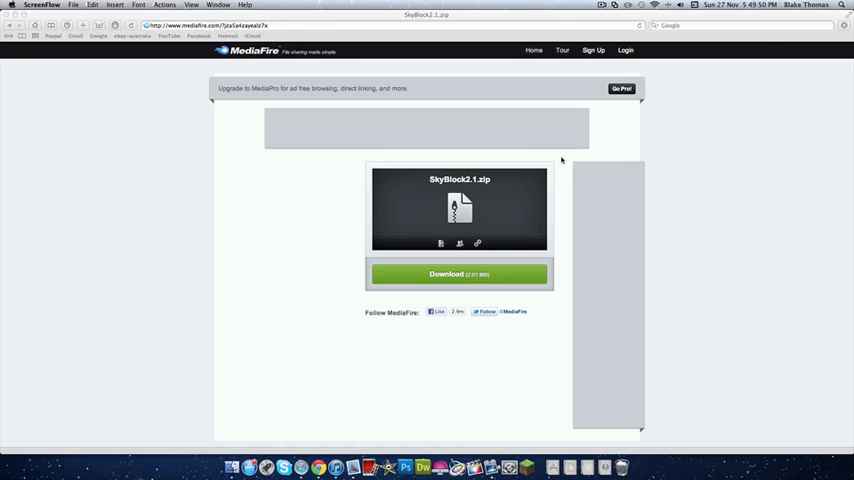
- Download SkyBlock2.1.zip from its MediaFire page into Downloads
click(316, 468)
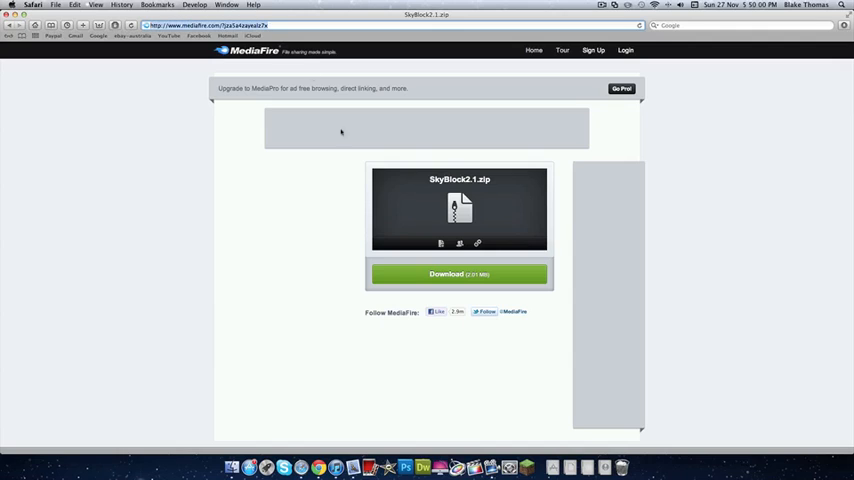
click(460, 274)
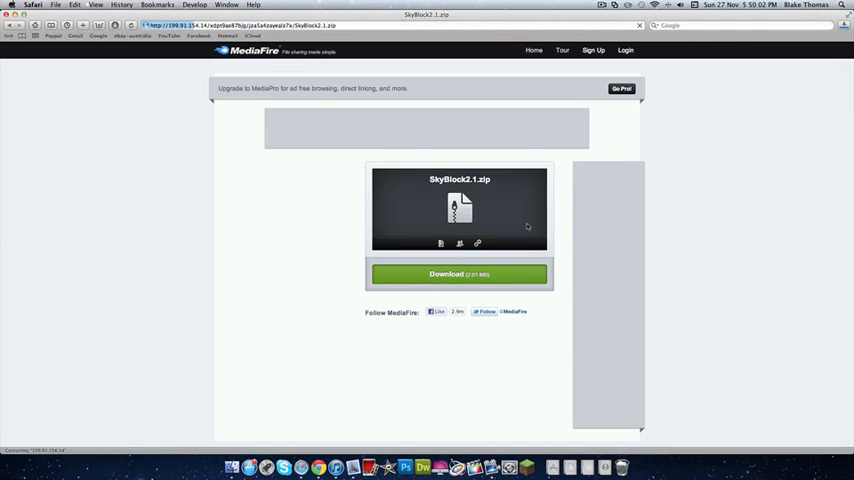
click(460, 274)
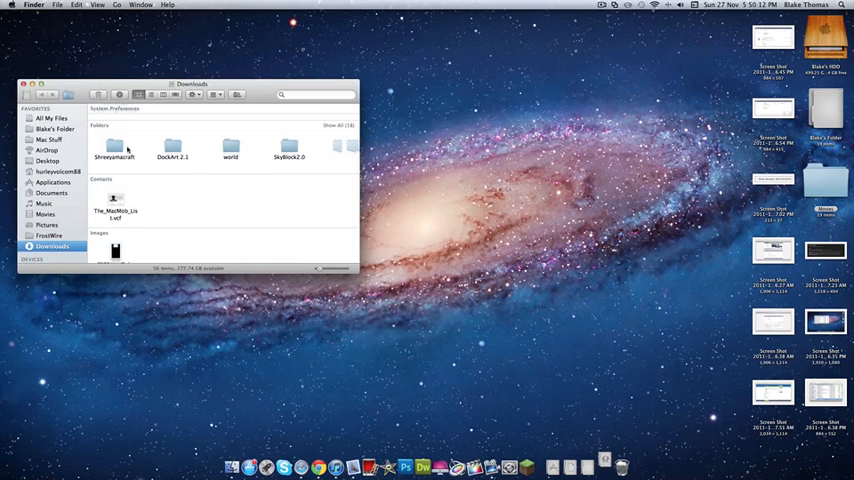
- Select the extracted SkyBlock2.1 folder in the Downloads window
click(116, 148)
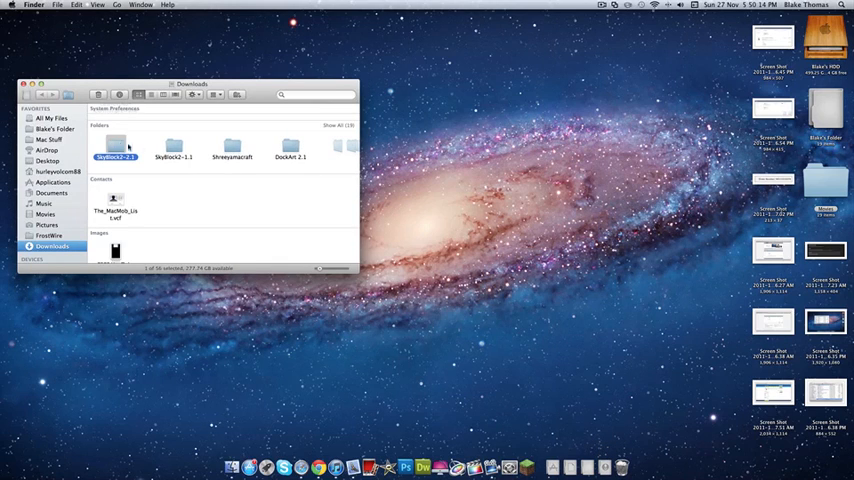
click(172, 148)
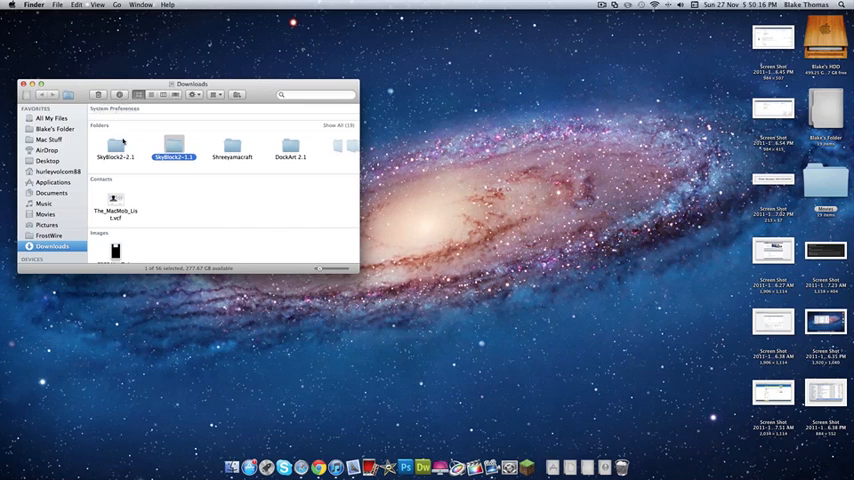
click(114, 148)
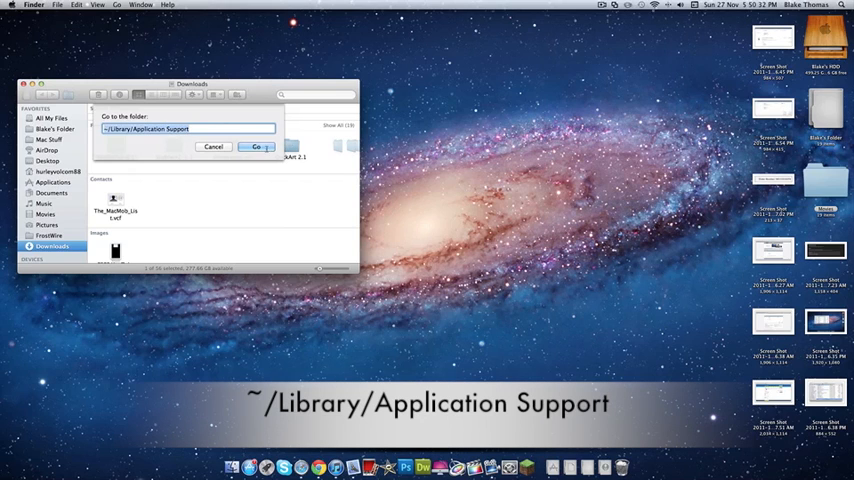
- Jump to ~/Library/Application Support and enter the minecraft folder
click(256, 146)
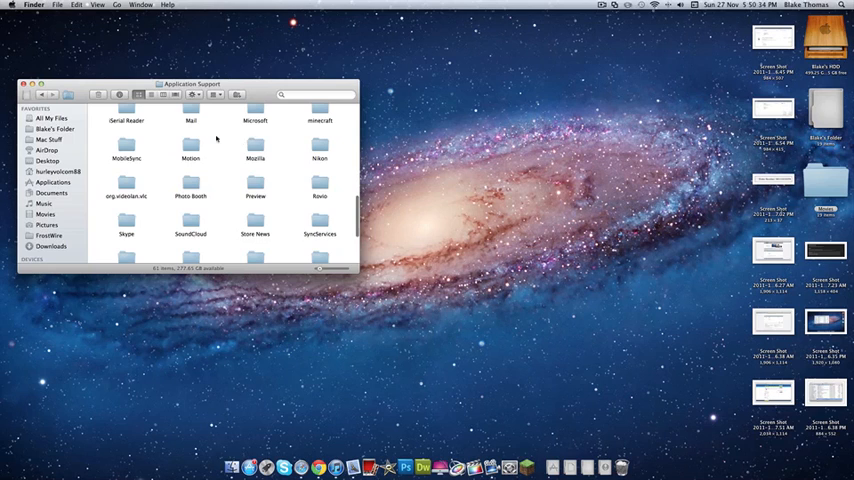
scroll(up, 3)
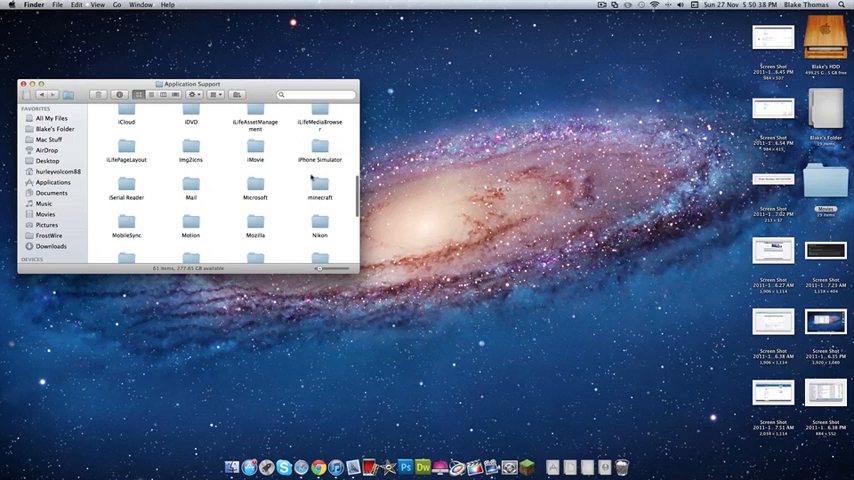
scroll(down, 3)
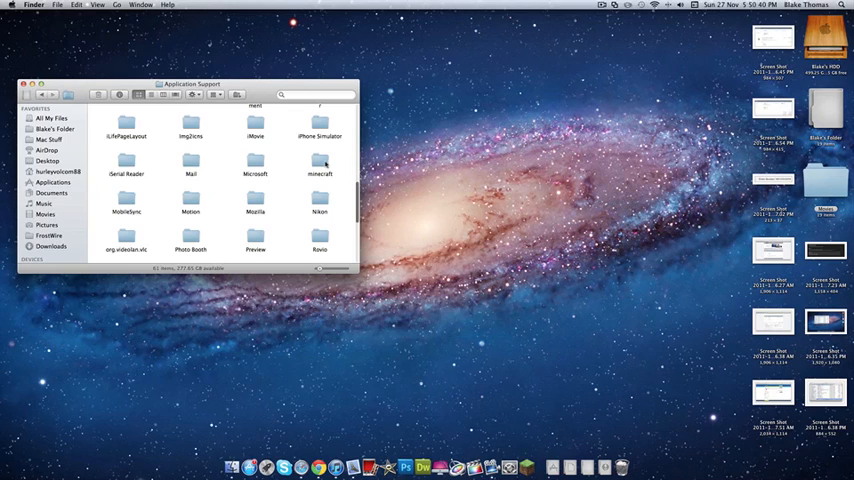
double_click(320, 160)
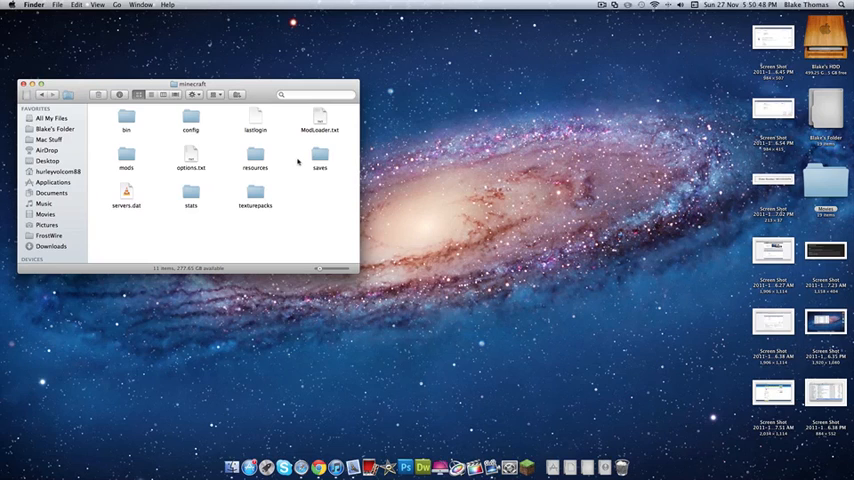
- Enter the saves folder and look through the existing world folders
double_click(320, 160)
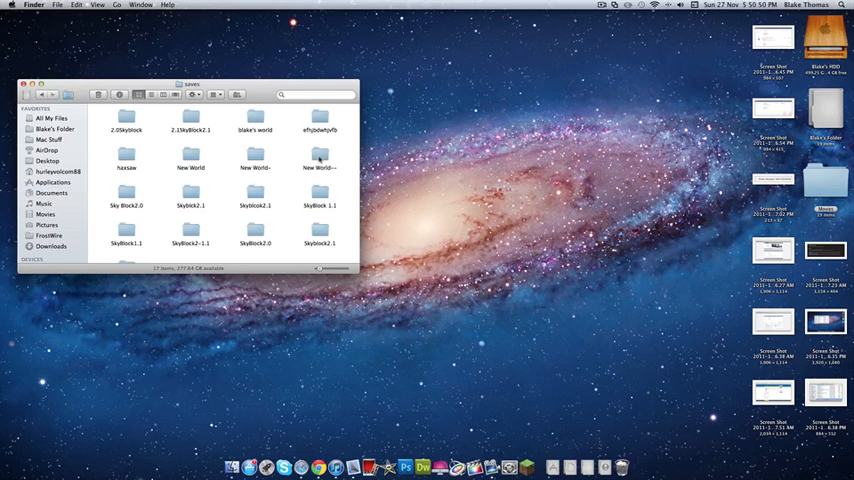
mouse_move(216, 136)
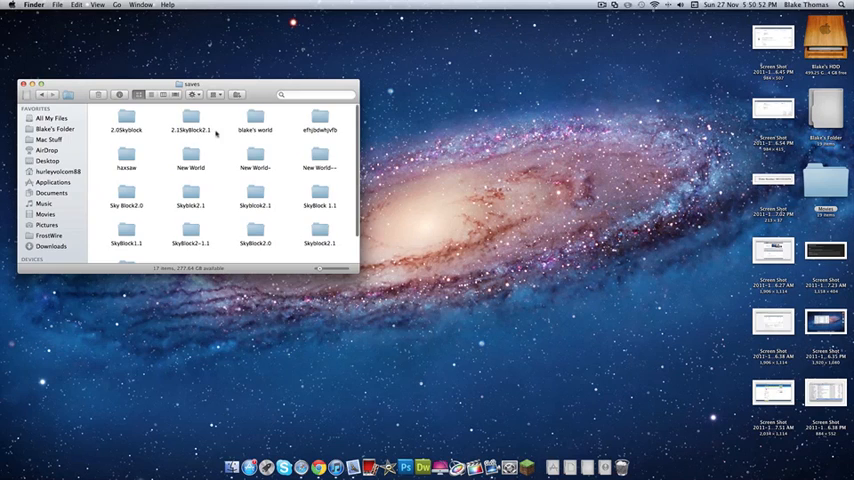
scroll(down, 3)
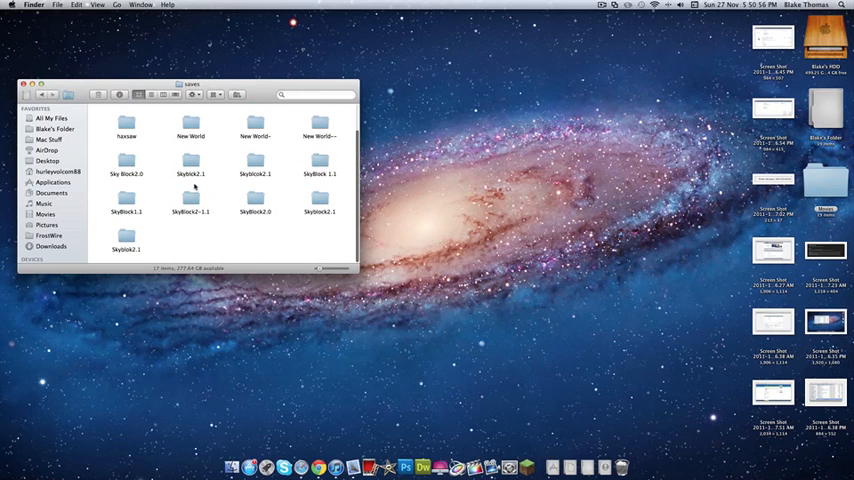
mouse_move(256, 184)
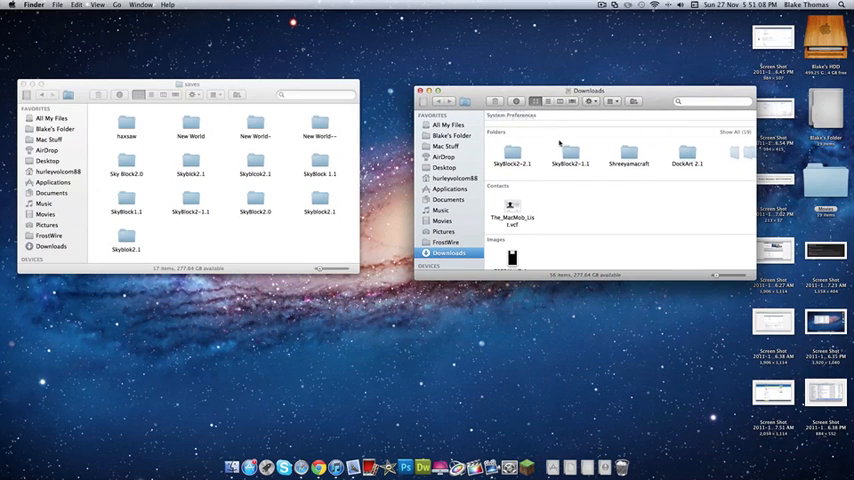
- Select SkyBlock2.1 in a second Downloads window beside the saves folder
click(512, 156)
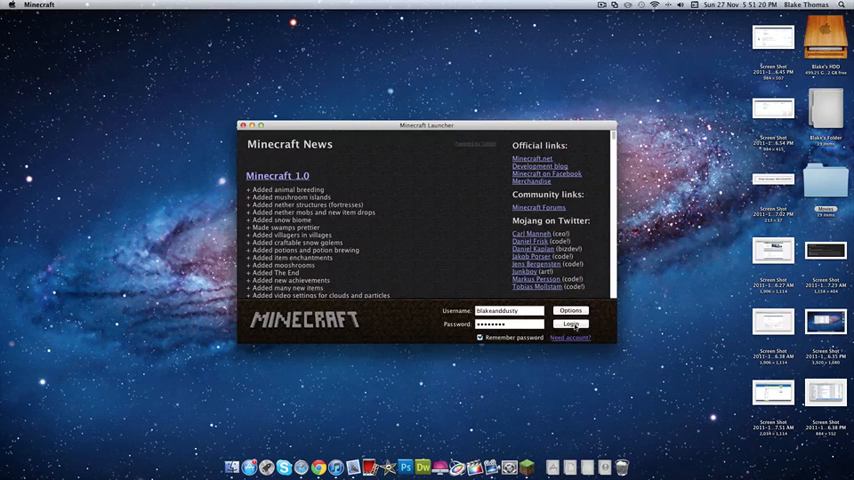
- Log in and view the Singleplayer Select World list showing SkyBlock2.1
click(572, 324)
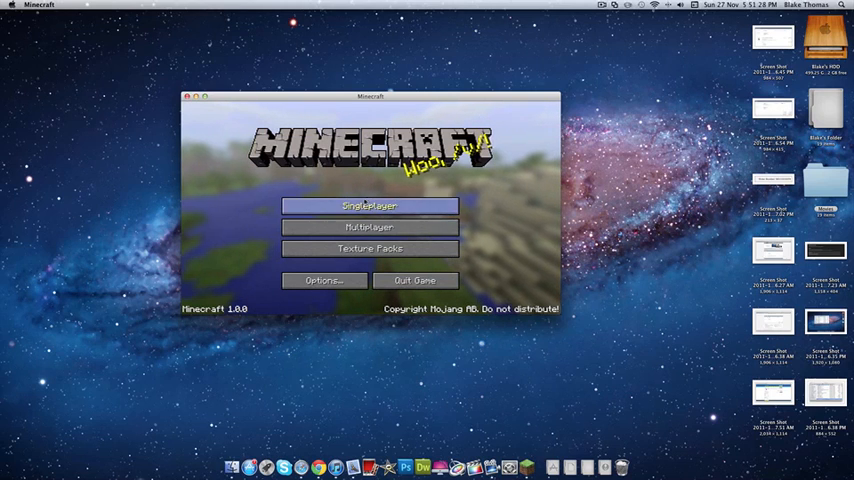
click(368, 204)
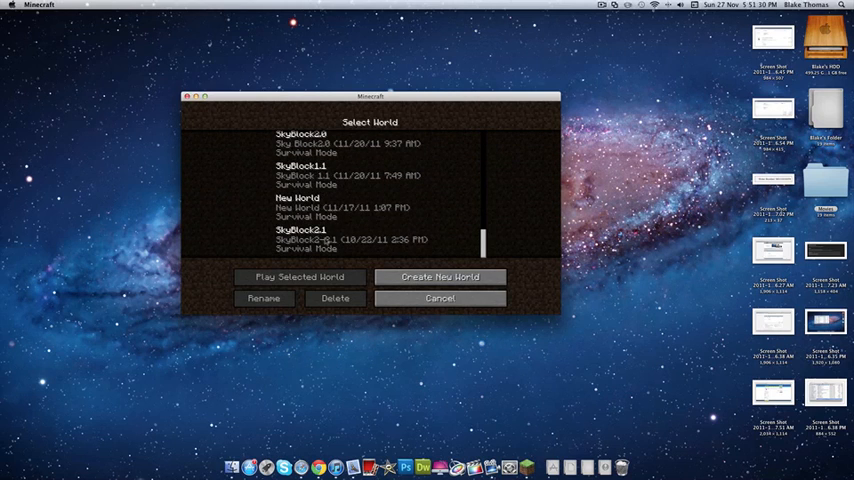